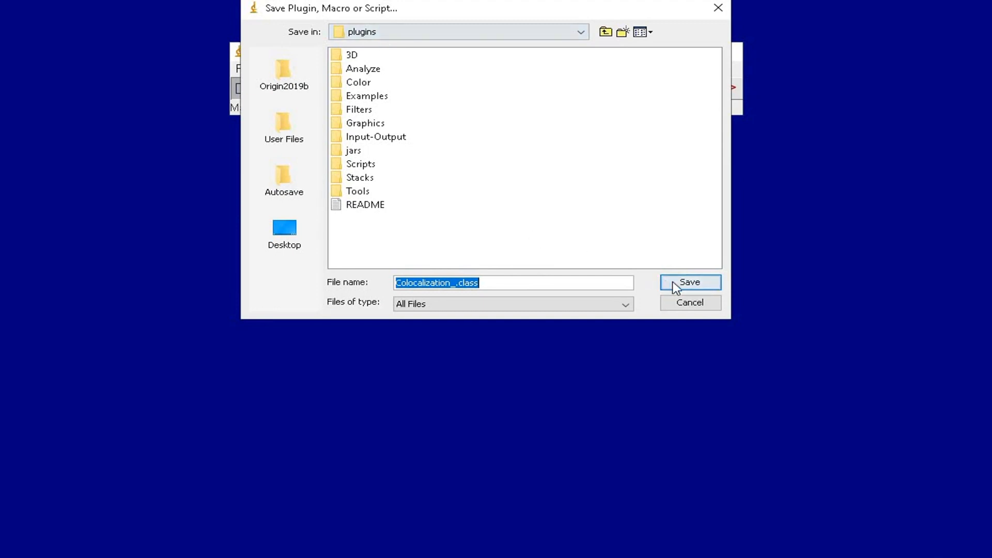
Step: Save Colocalization_.class into the plugins folder and review the Plugins menu install commands
{"action": "left_click", "coordinate": [689, 281]}
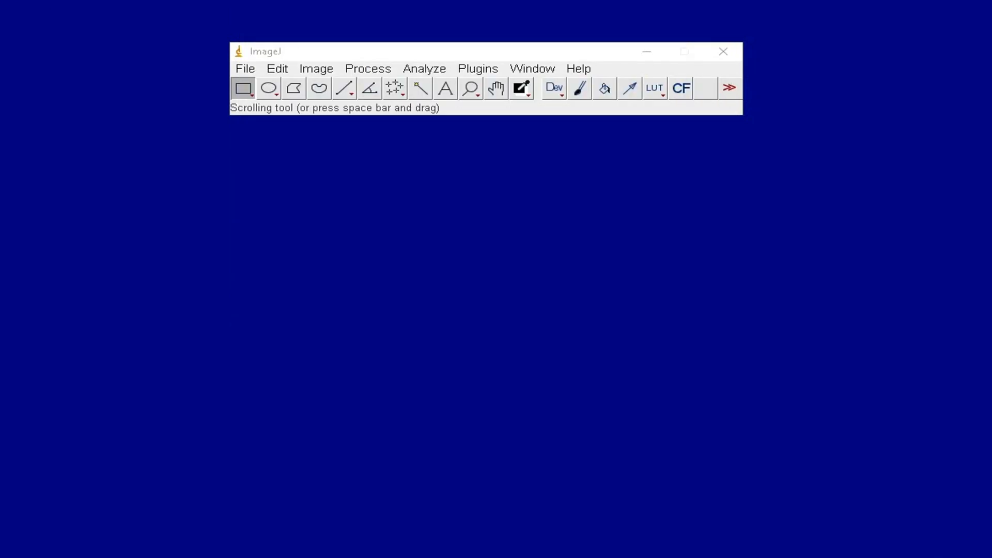
{"action": "left_click", "coordinate": [477, 68]}
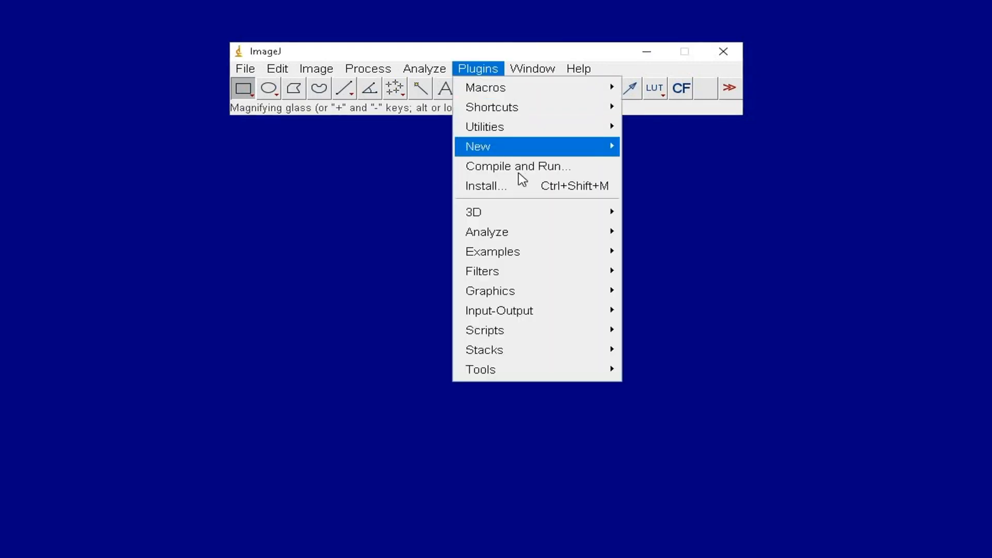
{"action": "mouse_move", "coordinate": [550, 185]}
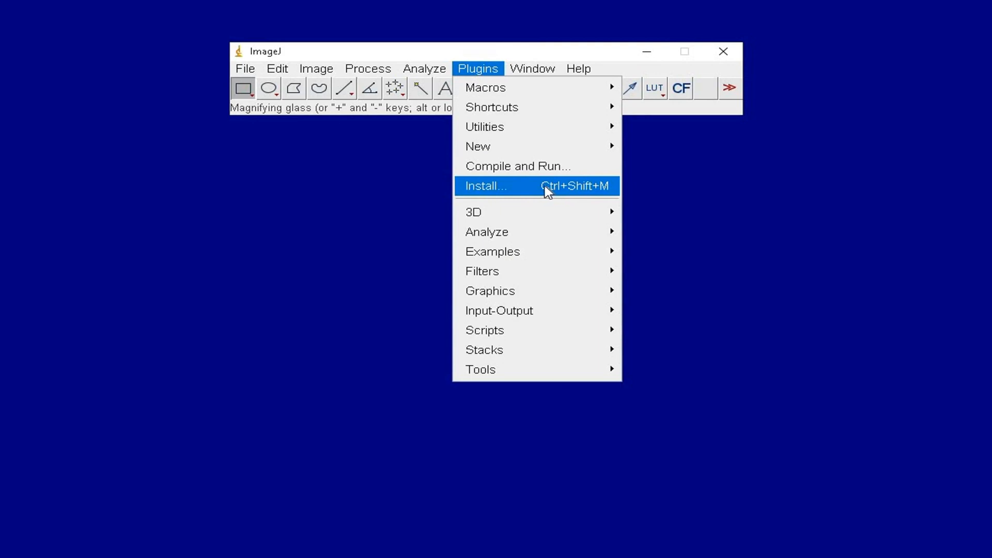
{"action": "mouse_move", "coordinate": [538, 87]}
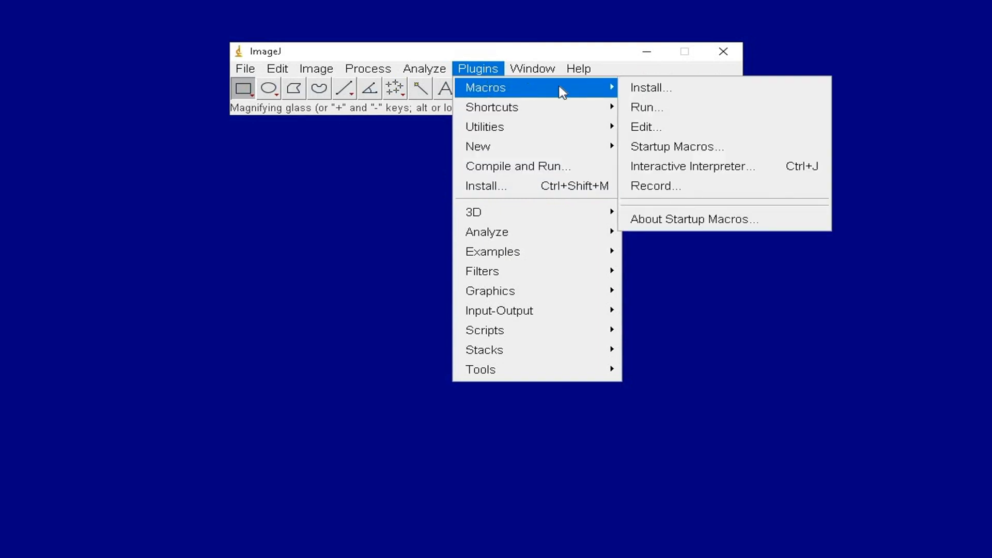
{"action": "mouse_move", "coordinate": [701, 87]}
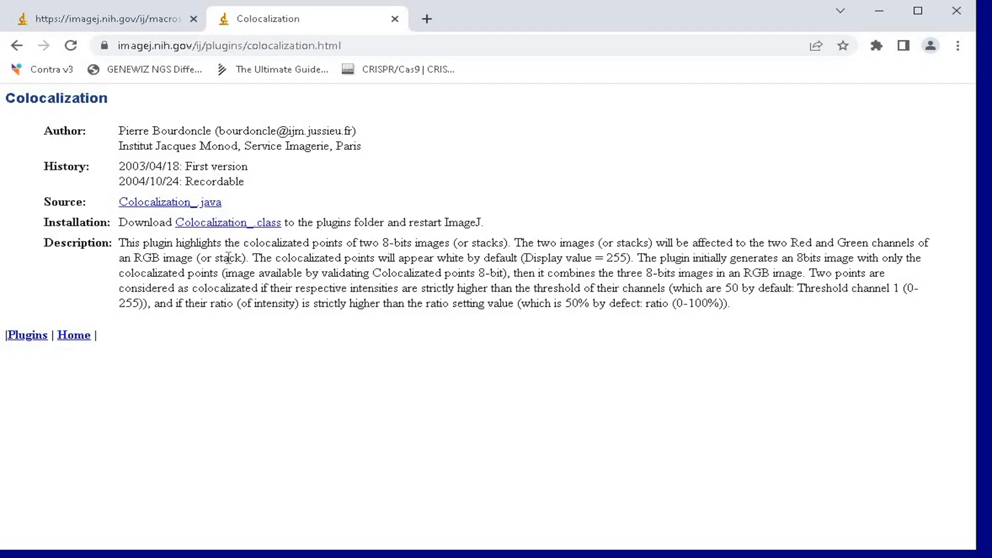
{"action": "mouse_move", "coordinate": [201, 234]}
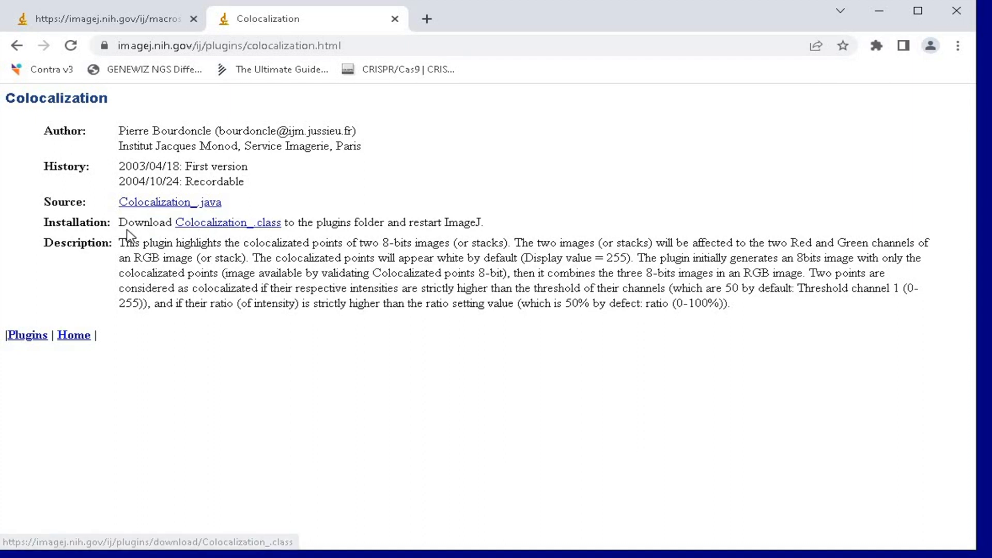
{"action": "mouse_move", "coordinate": [135, 243]}
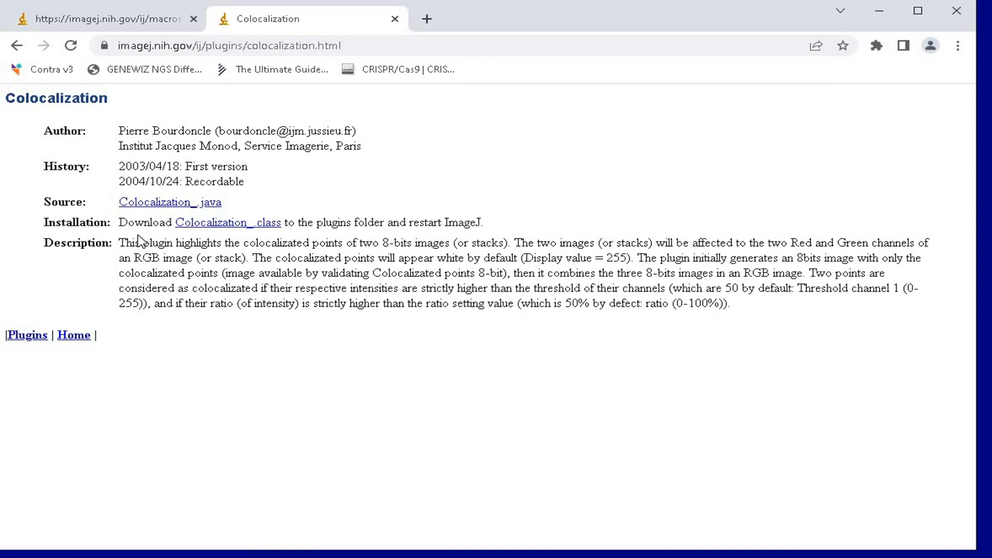
{"action": "mouse_move", "coordinate": [250, 240]}
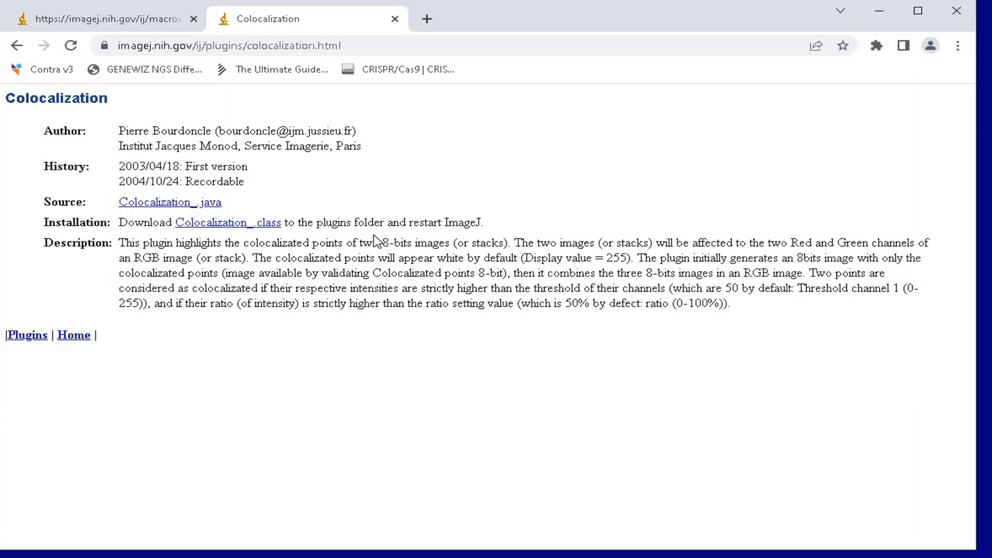
{"action": "mouse_move", "coordinate": [454, 236]}
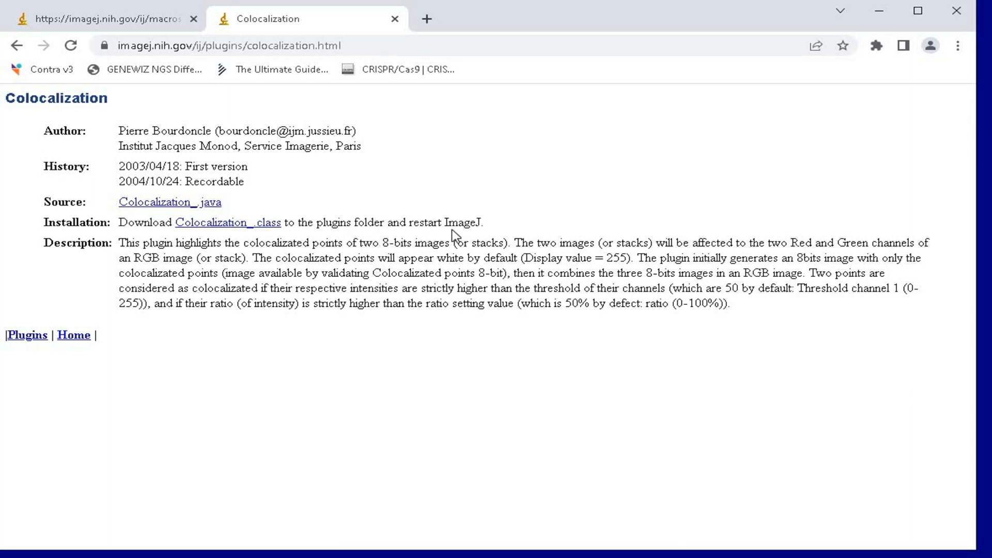
{"action": "mouse_move", "coordinate": [227, 222]}
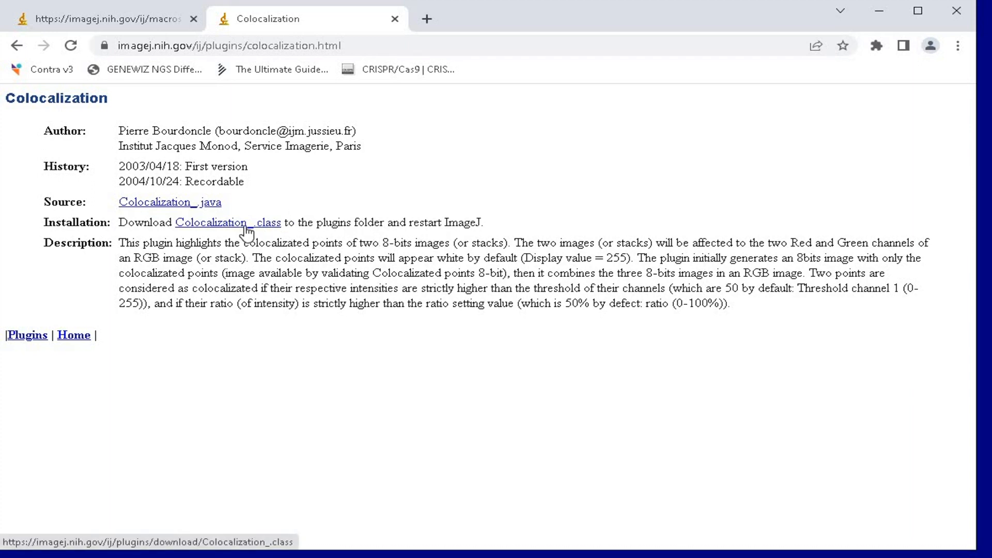
Step: Save the Colocalization_.class link to the Desktop with Save link as
{"action": "right_click", "coordinate": [228, 222]}
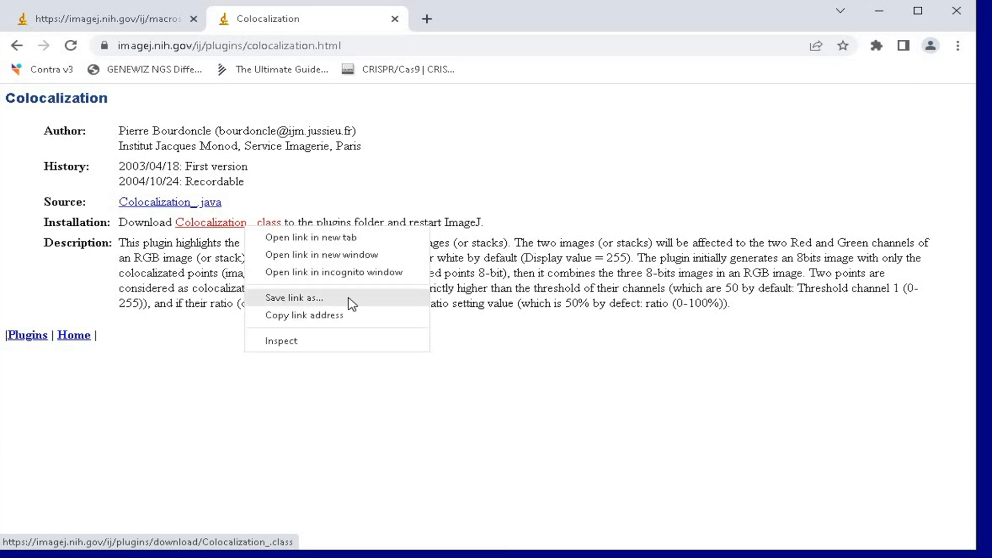
{"action": "left_click", "coordinate": [293, 297]}
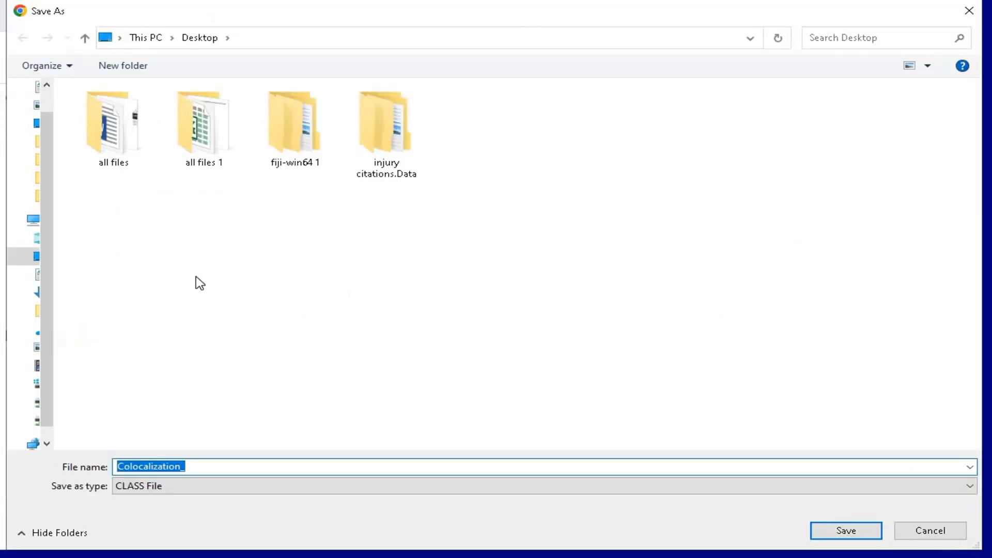
{"action": "left_click", "coordinate": [846, 531]}
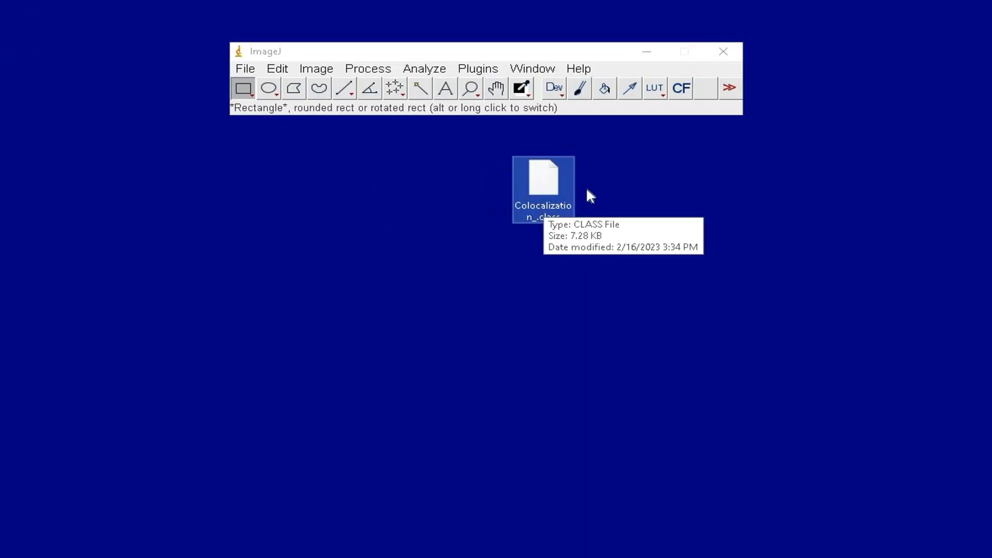
{"action": "mouse_move", "coordinate": [606, 200]}
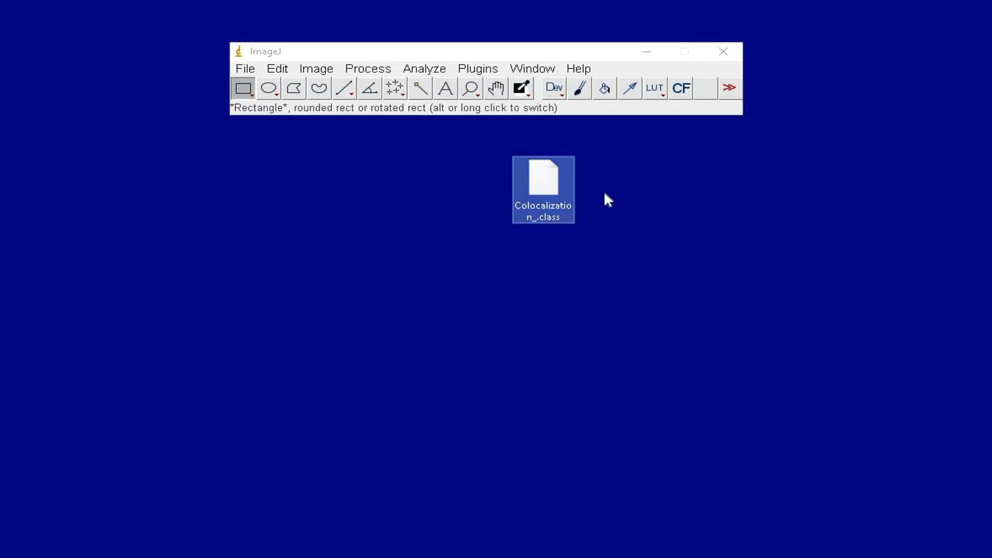
Step: Install Colocalization_.class from the Desktop via Plugins > Install, saving it into plugins
{"action": "left_click", "coordinate": [477, 68]}
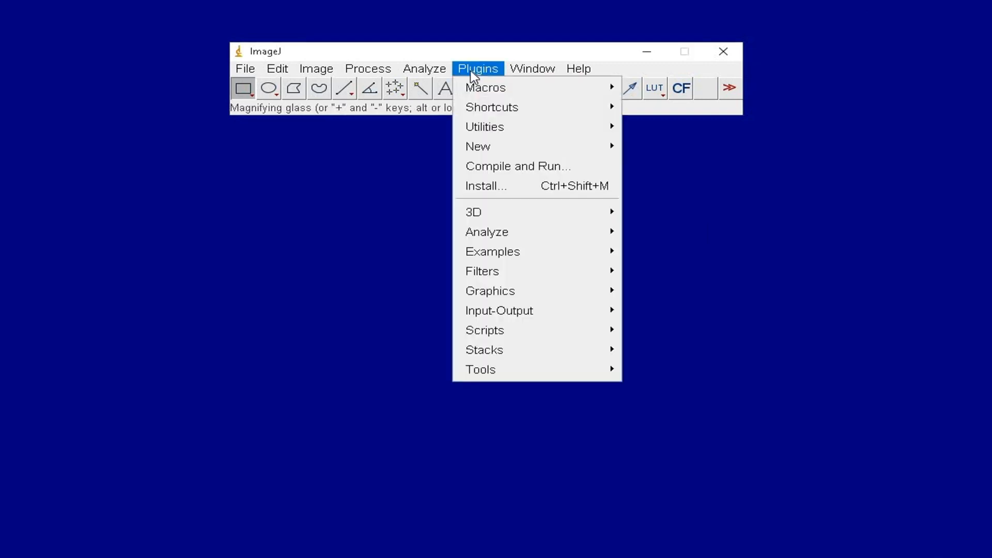
{"action": "mouse_move", "coordinate": [500, 186]}
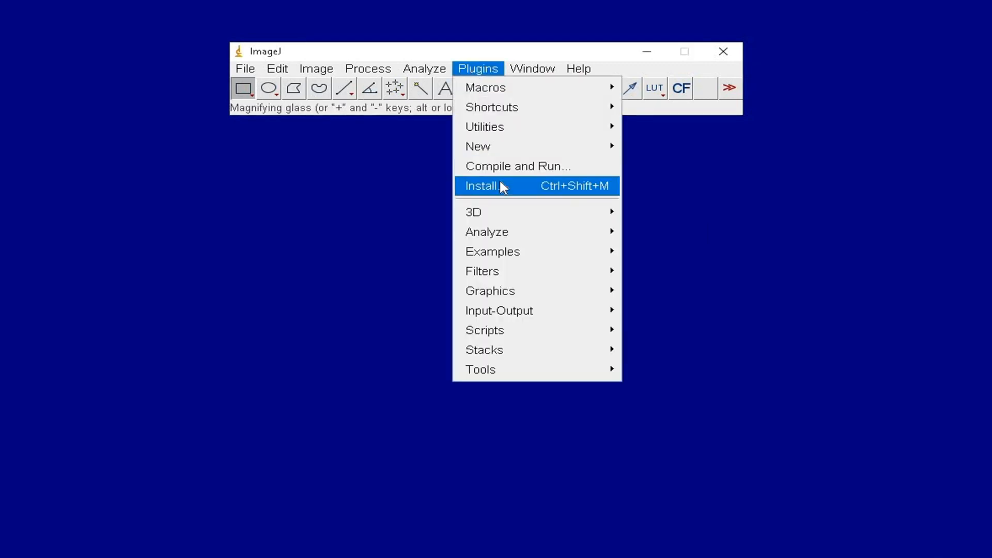
{"action": "left_click", "coordinate": [482, 186]}
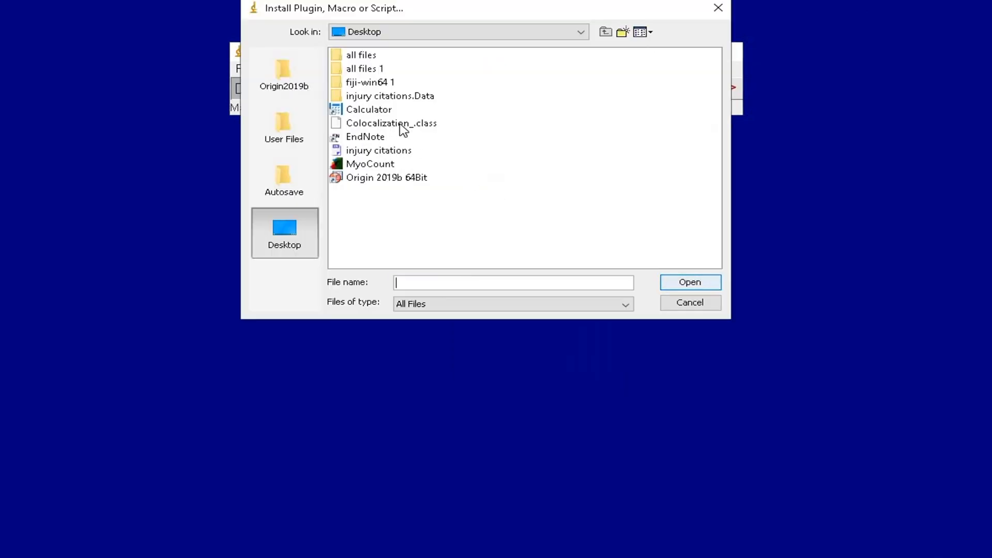
{"action": "left_click", "coordinate": [391, 123]}
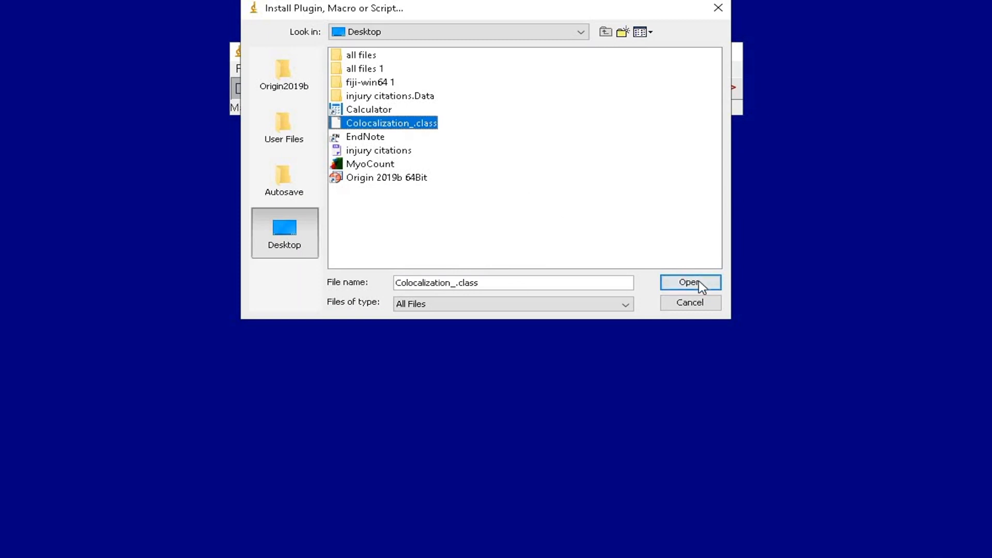
{"action": "left_click", "coordinate": [690, 282]}
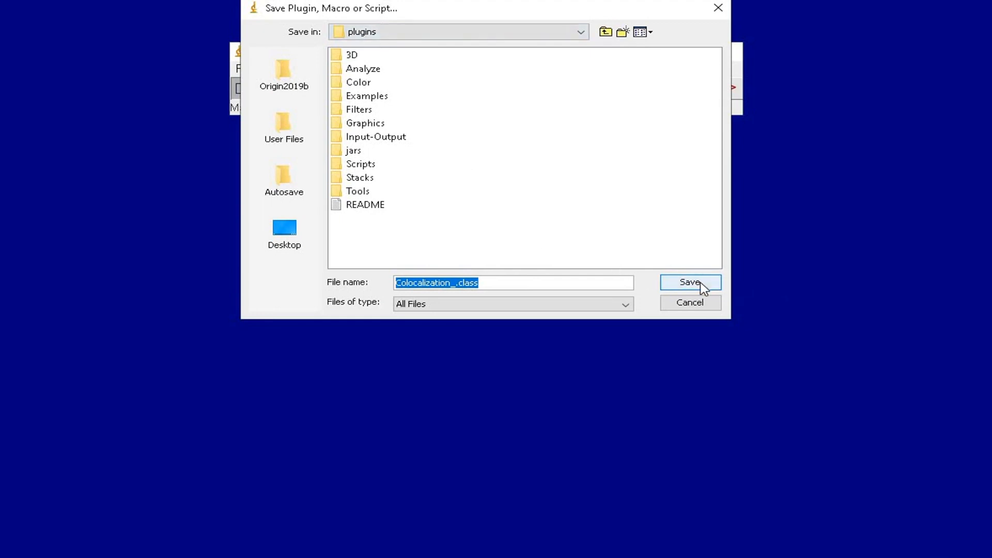
{"action": "left_click", "coordinate": [690, 282]}
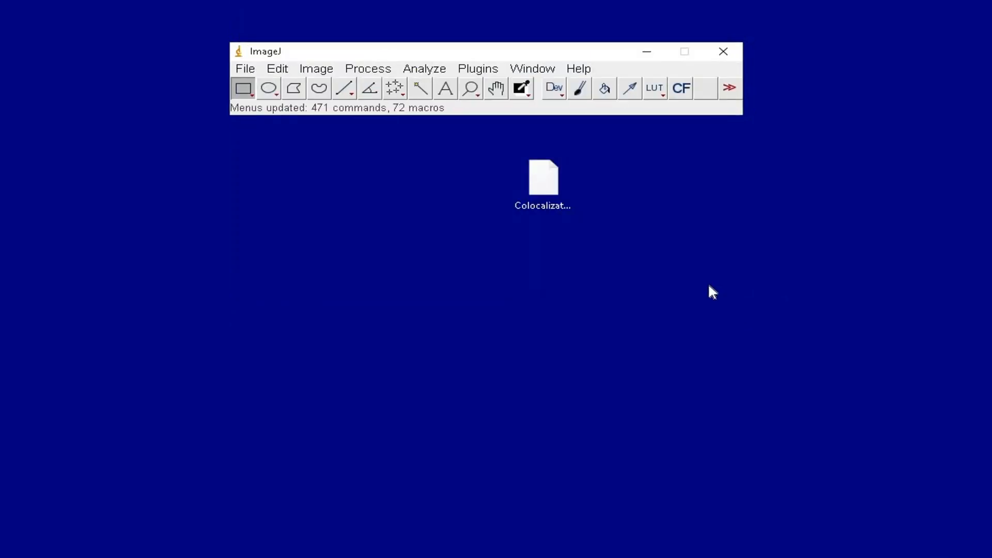
{"action": "mouse_move", "coordinate": [656, 239]}
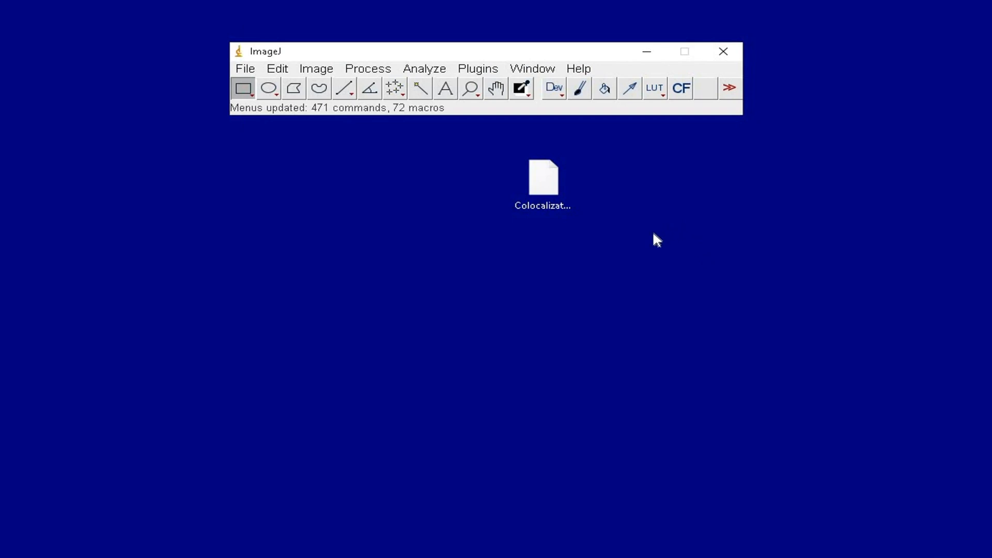
{"action": "mouse_move", "coordinate": [614, 218]}
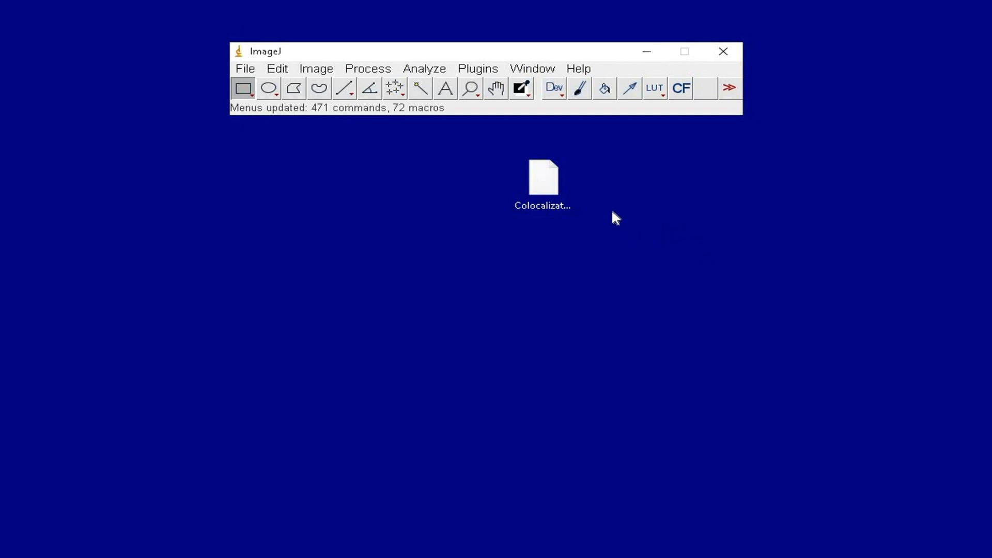
{"action": "mouse_move", "coordinate": [611, 219]}
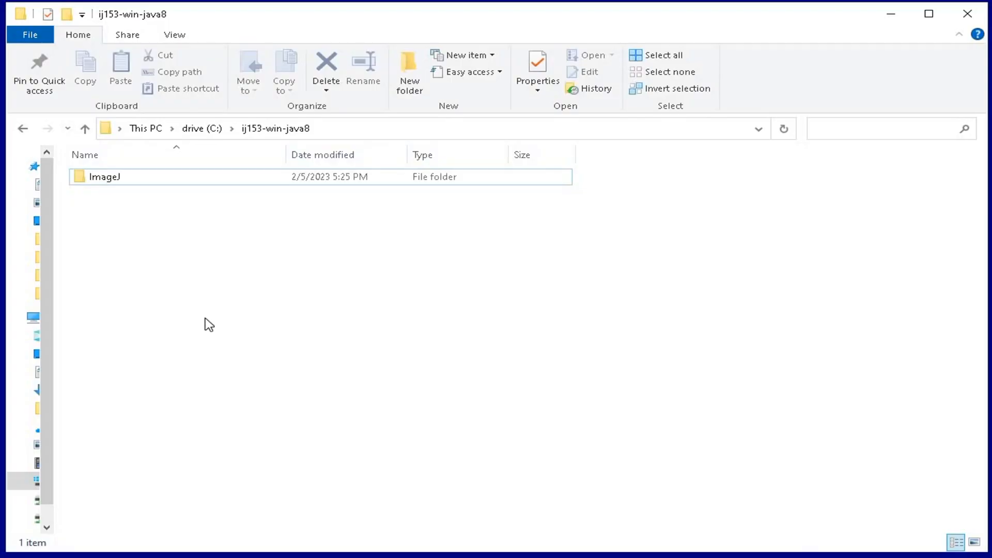
{"action": "mouse_move", "coordinate": [183, 203]}
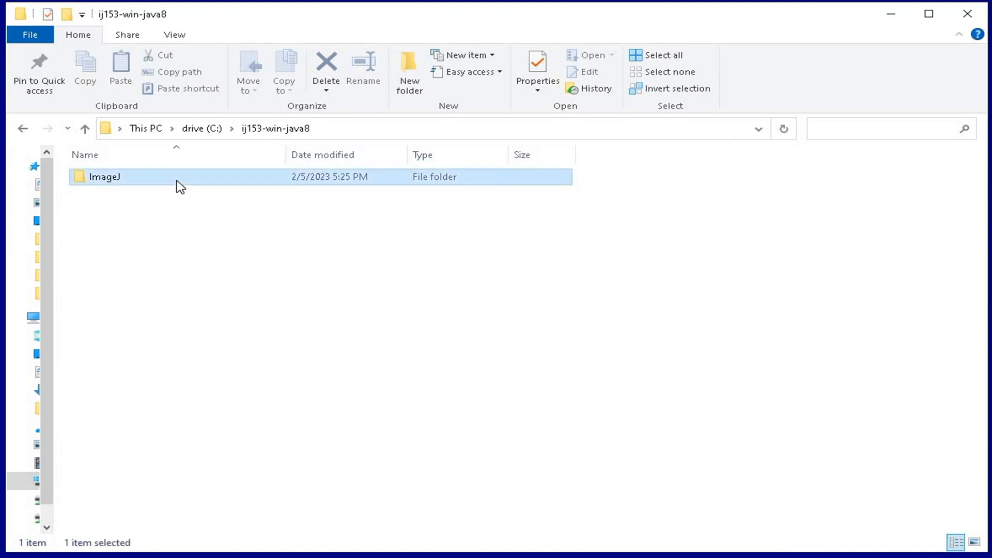
Step: Confirm Colocalization_.class is in the ImageJ plugins folder, then close File Explorer
{"action": "double_click", "coordinate": [104, 176]}
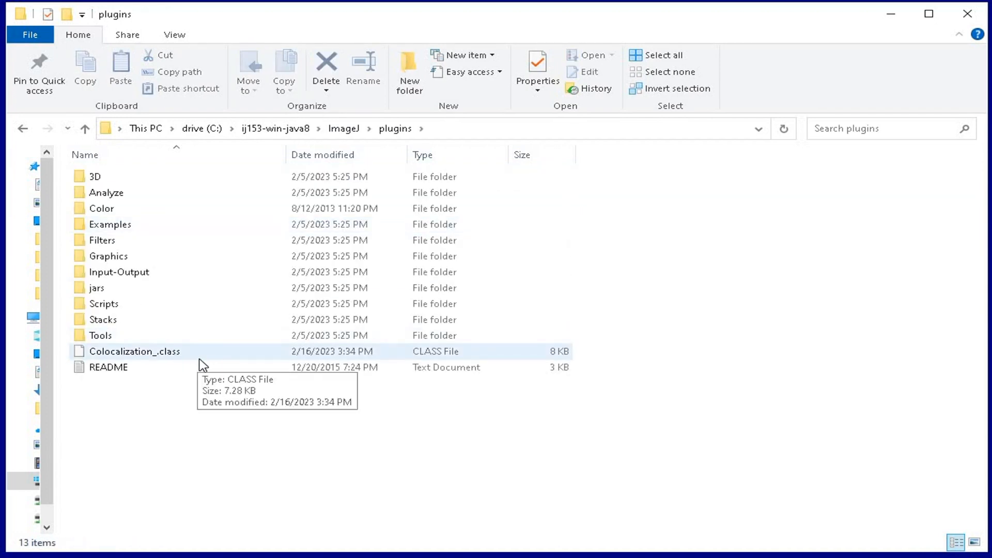
{"action": "mouse_move", "coordinate": [265, 189]}
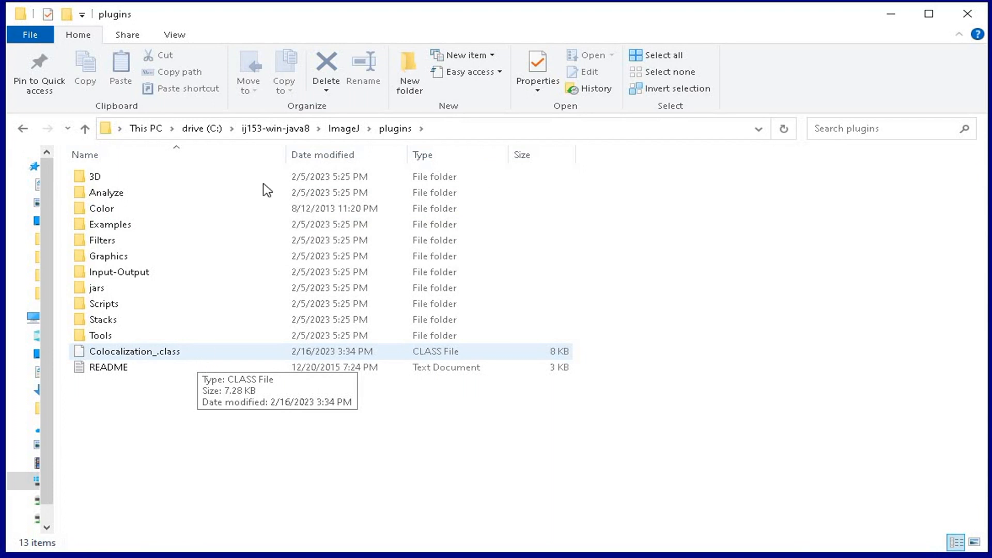
{"action": "left_click", "coordinate": [85, 128]}
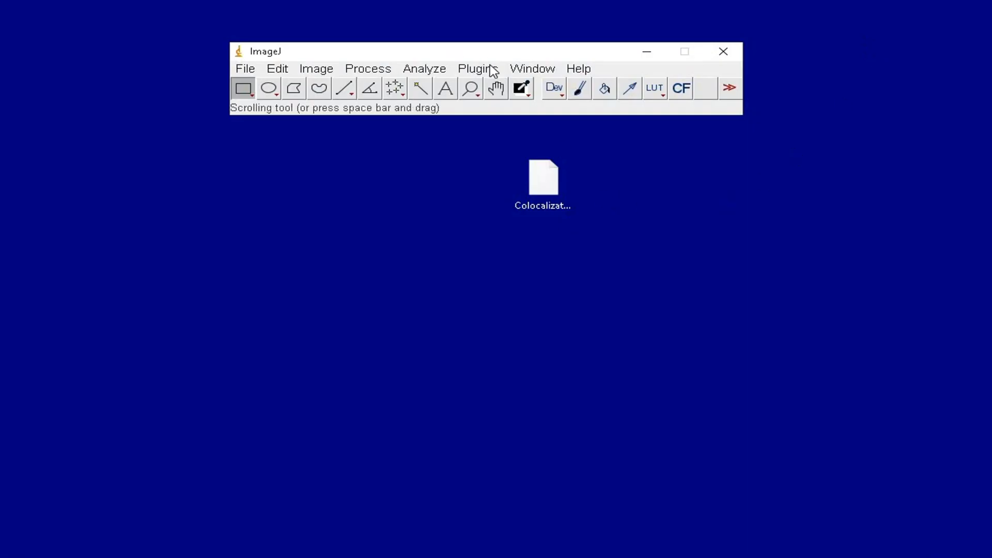
{"action": "left_click", "coordinate": [478, 69]}
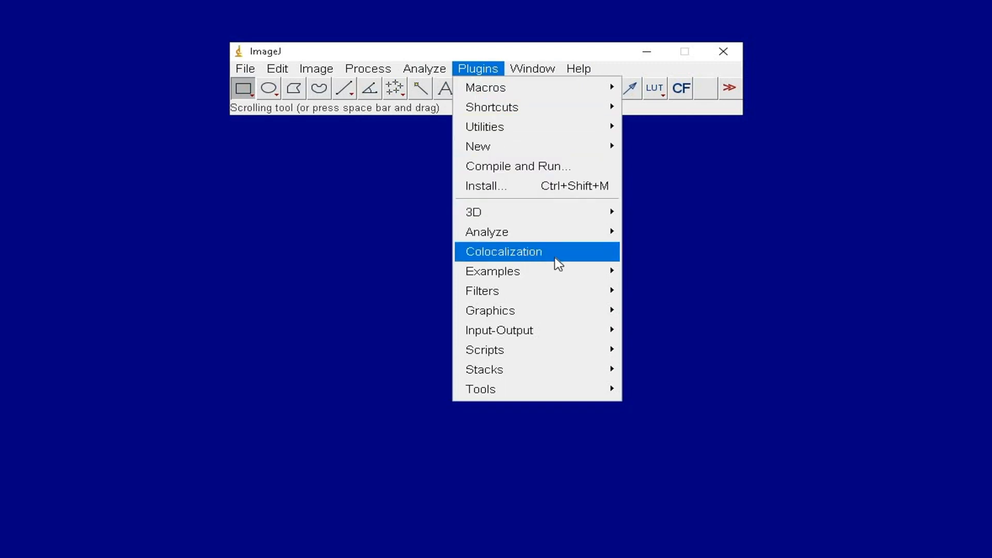
{"action": "left_click", "coordinate": [502, 252]}
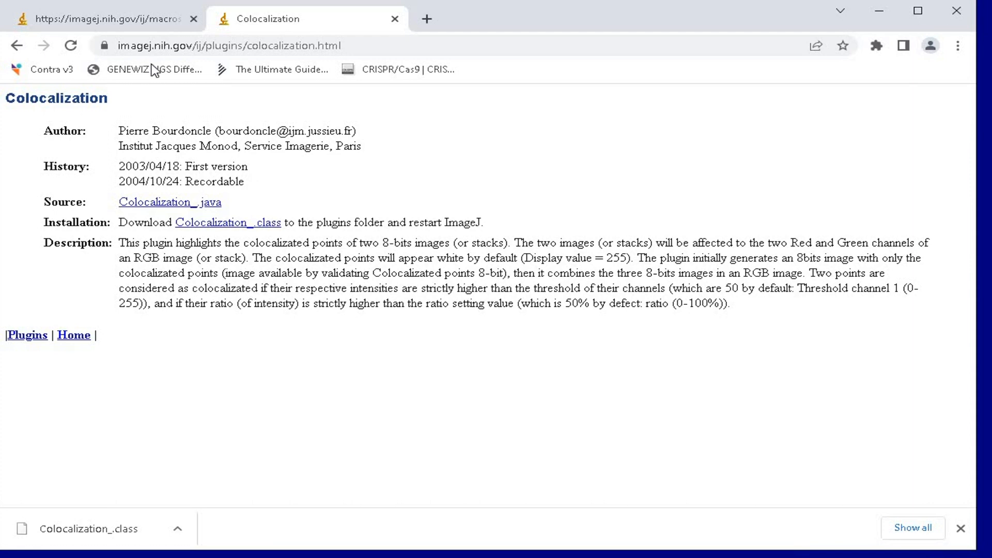
Step: Select all the code on the Angiogenesis Analyzer.txt tab and copy it
{"action": "left_click", "coordinate": [101, 18]}
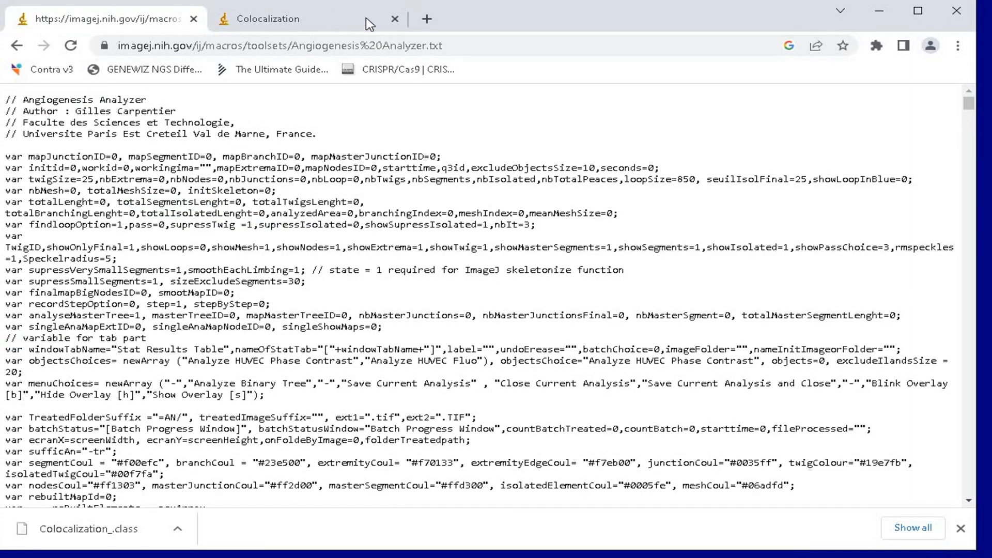
{"action": "mouse_move", "coordinate": [244, 152]}
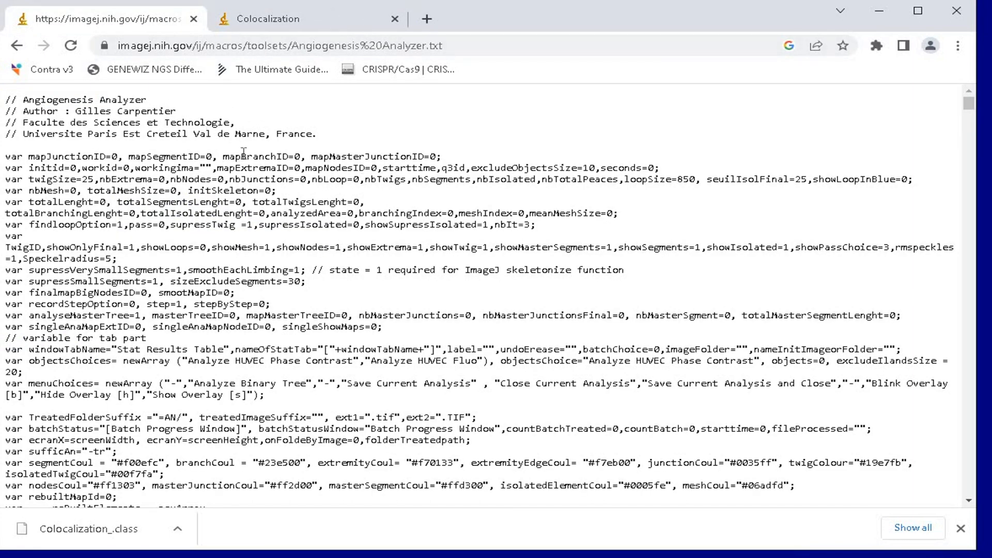
{"action": "mouse_move", "coordinate": [285, 158]}
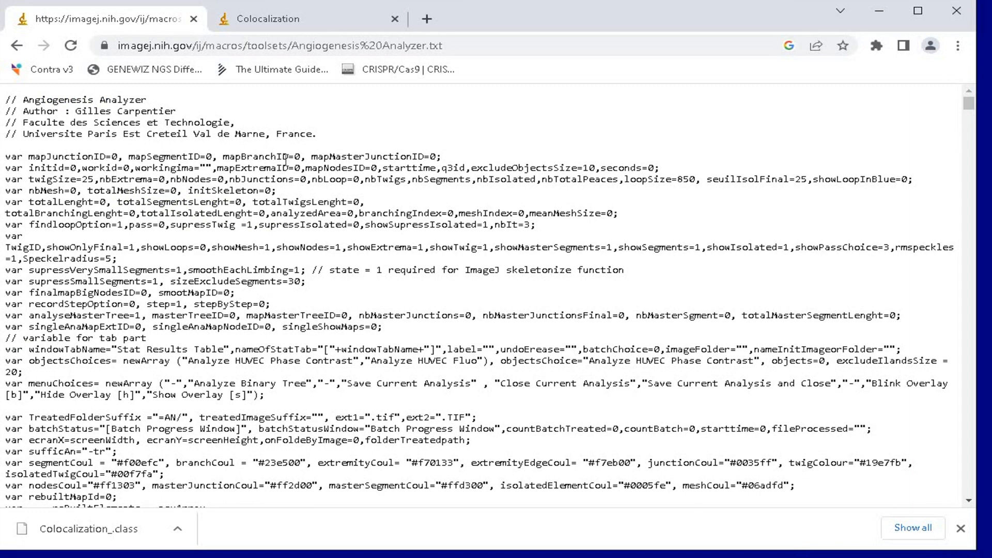
{"action": "mouse_move", "coordinate": [409, 291]}
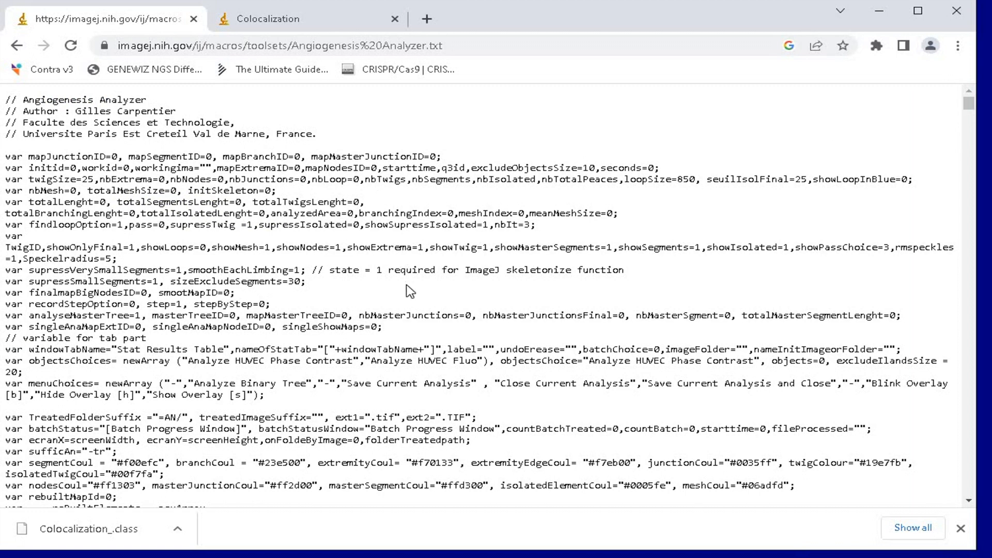
{"action": "key", "text": "ctrl+a"}
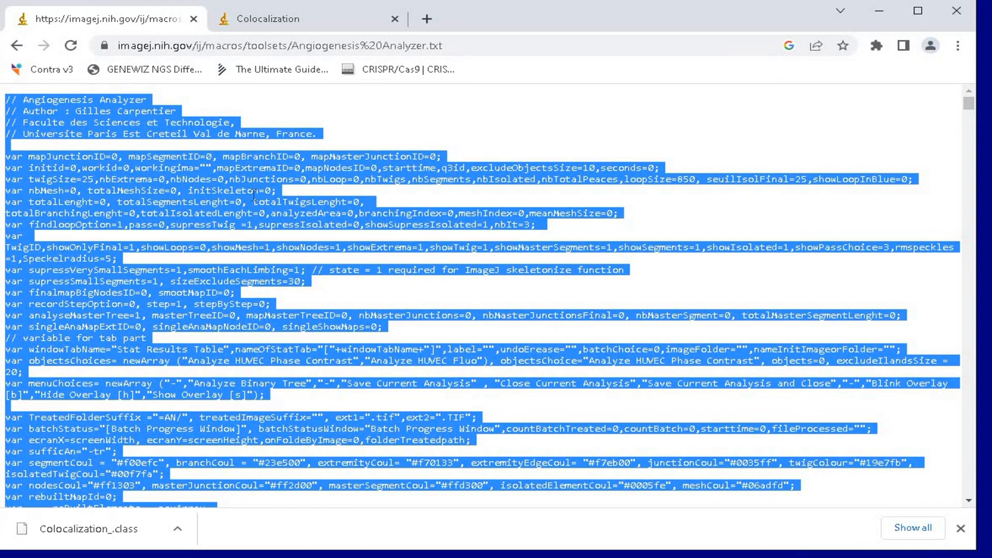
{"action": "right_click", "coordinate": [253, 194]}
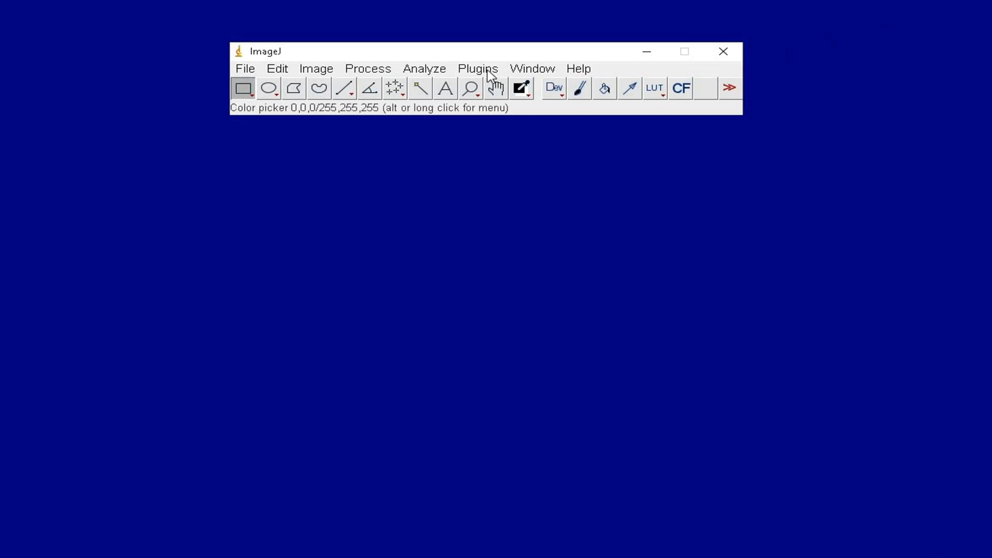
Step: Paste the code into a new macro and save it as Desktop Angiogenesis.ijm
{"action": "left_click", "coordinate": [477, 68]}
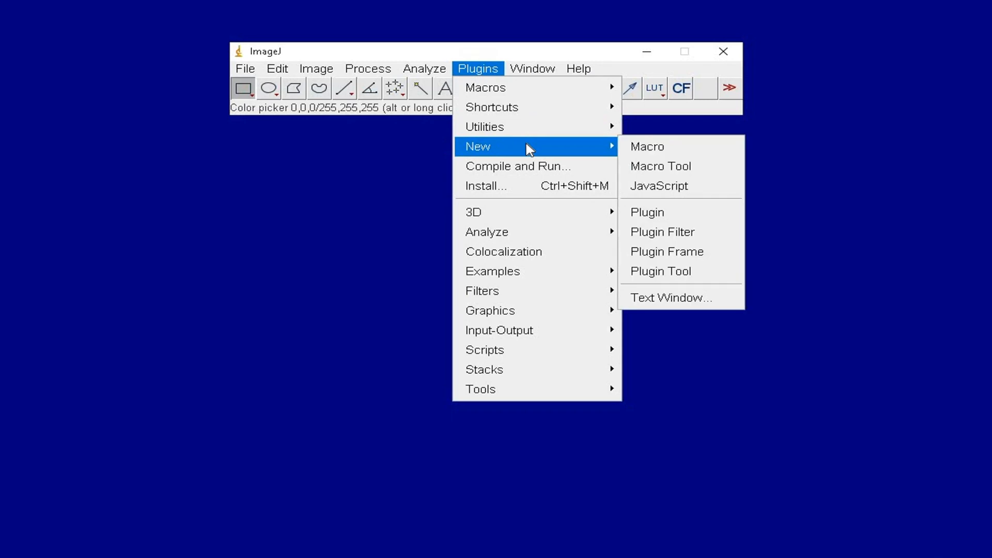
{"action": "left_click", "coordinate": [646, 146]}
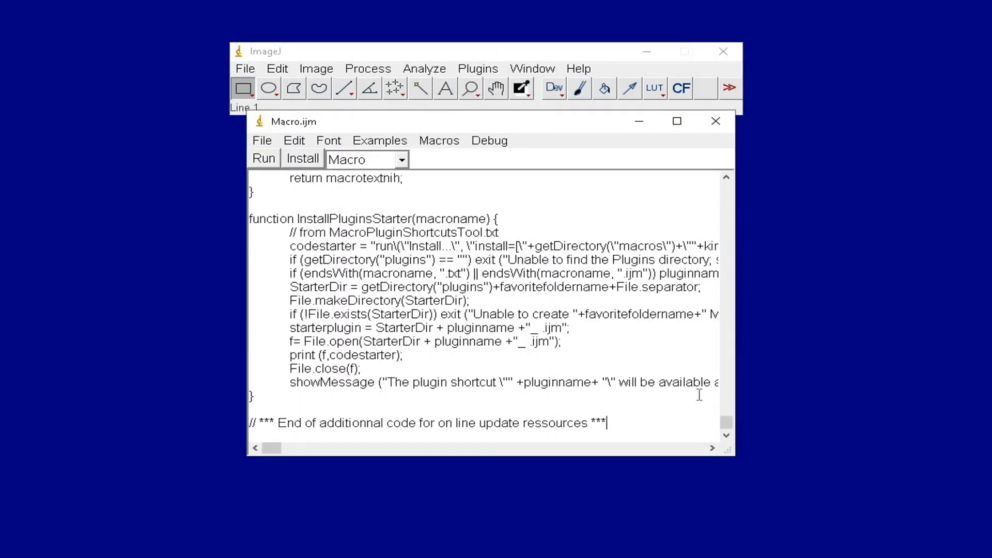
{"action": "scroll", "scroll_direction": "up", "scroll_amount": 3}
{"action": "type", "text": "Angiogenesis.ijm"}
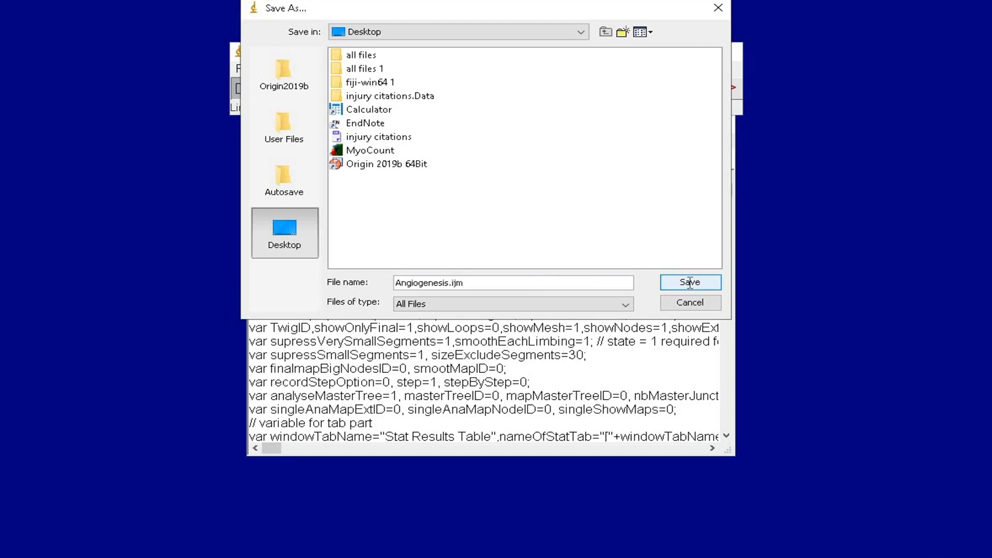
{"action": "left_click", "coordinate": [690, 282]}
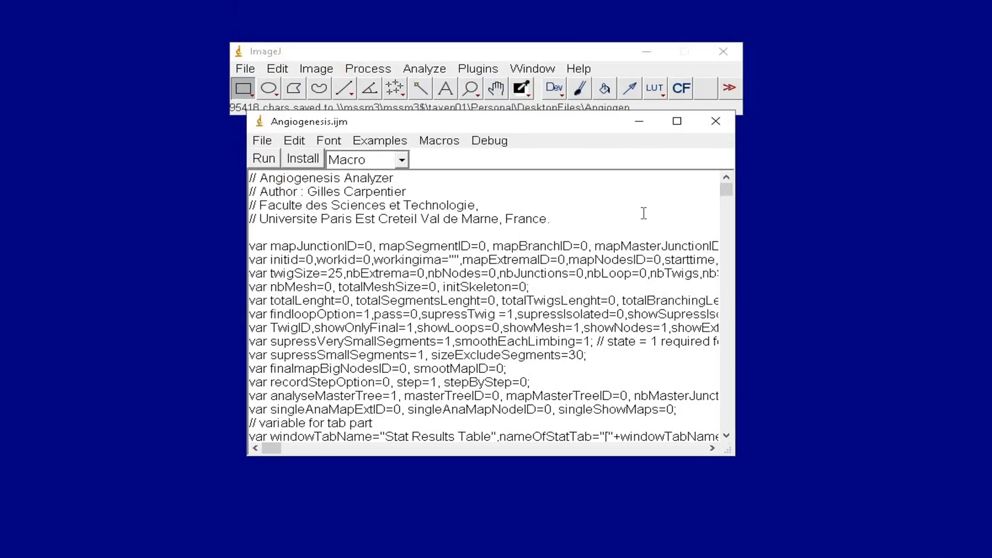
{"action": "left_click", "coordinate": [716, 121]}
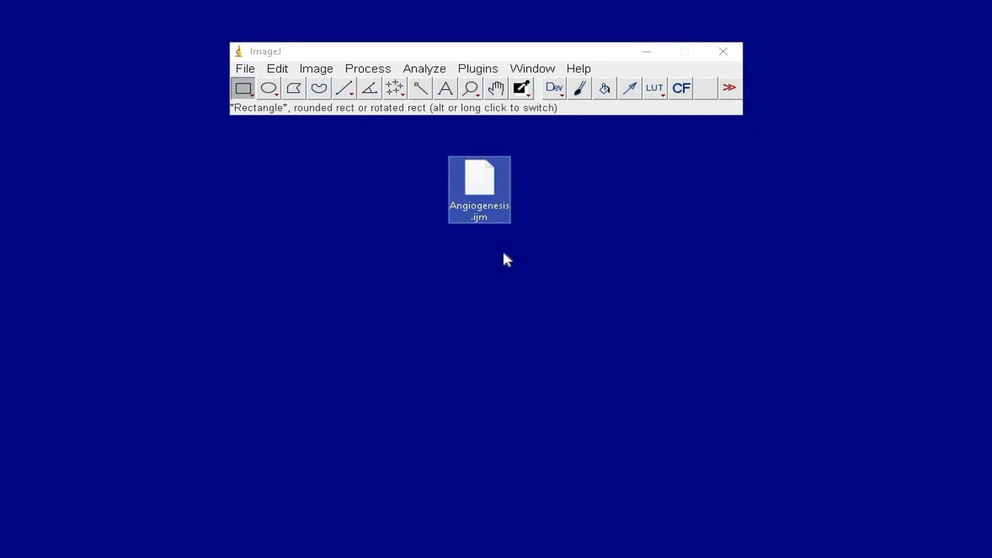
Step: Install Angiogenesis.ijm from the Desktop, adding the Network Analysis Menu toolbar tool
{"action": "left_click", "coordinate": [477, 68]}
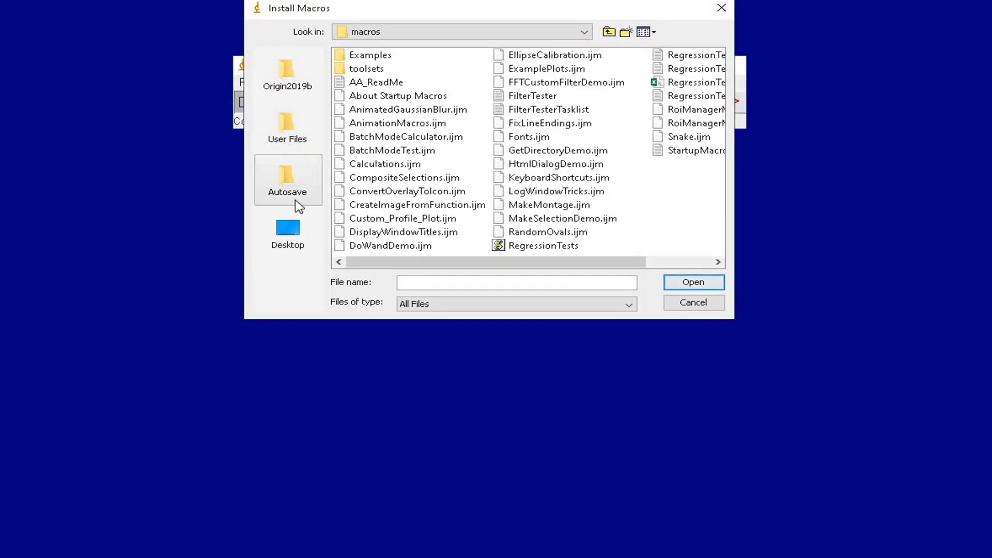
{"action": "left_click", "coordinate": [288, 232]}
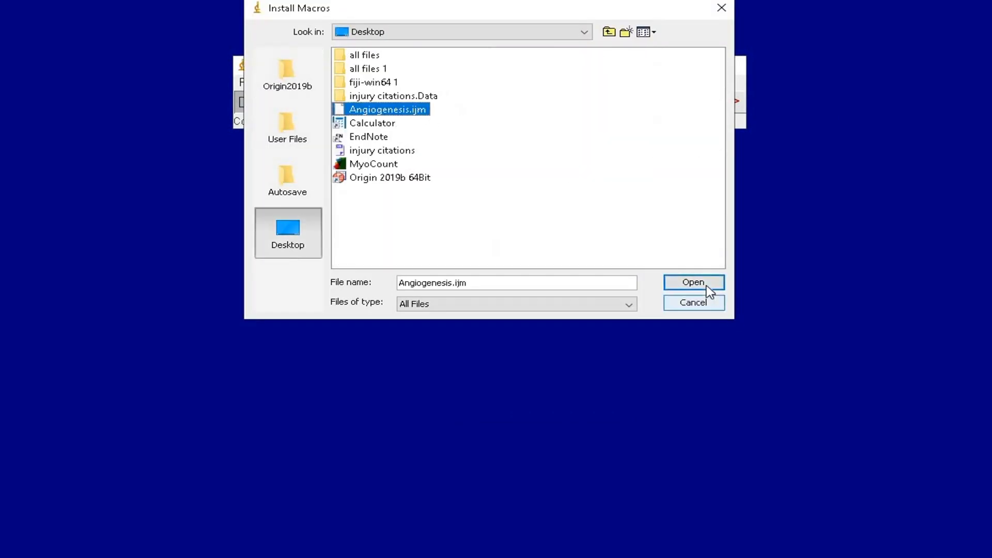
{"action": "left_click", "coordinate": [693, 282]}
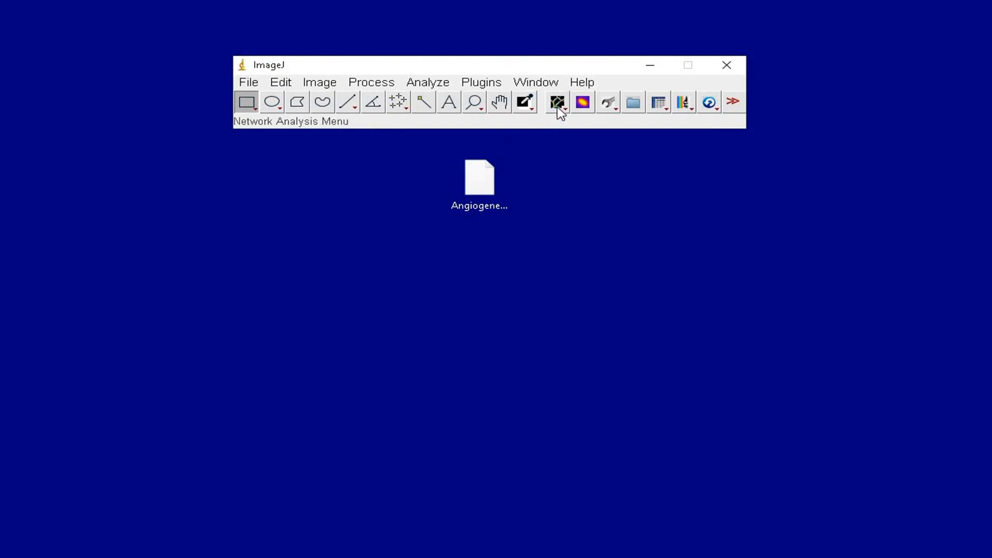
{"action": "mouse_move", "coordinate": [582, 102]}
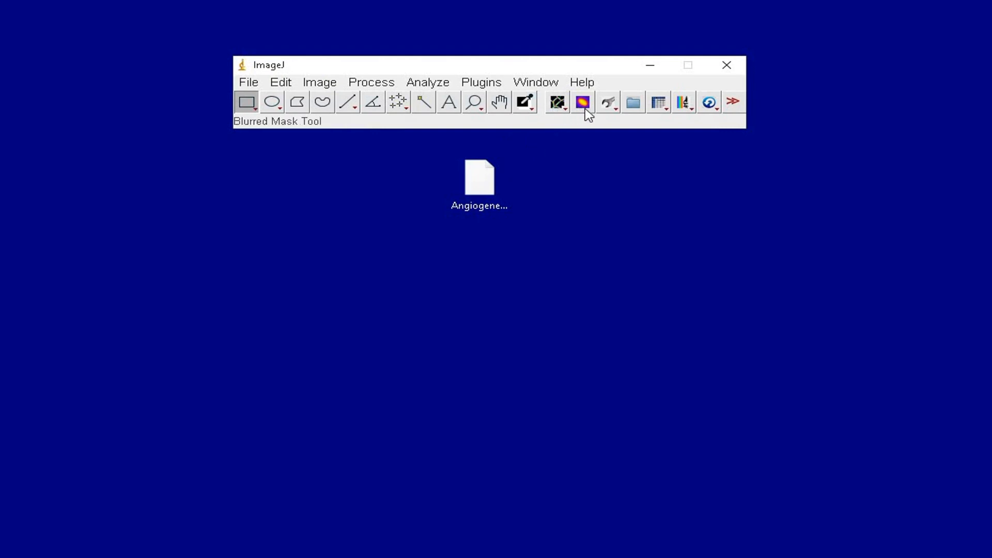
{"action": "mouse_move", "coordinate": [610, 101]}
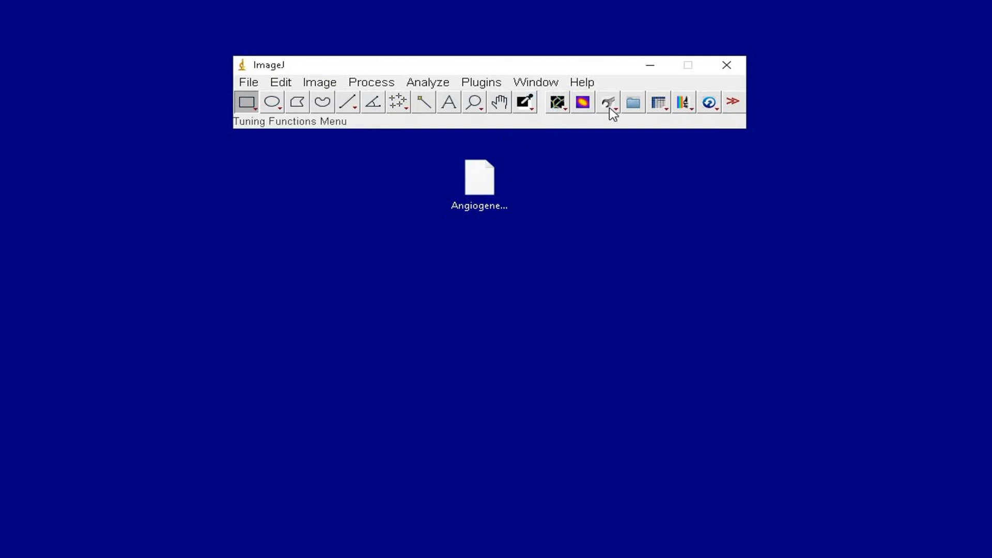
{"action": "mouse_move", "coordinate": [582, 119]}
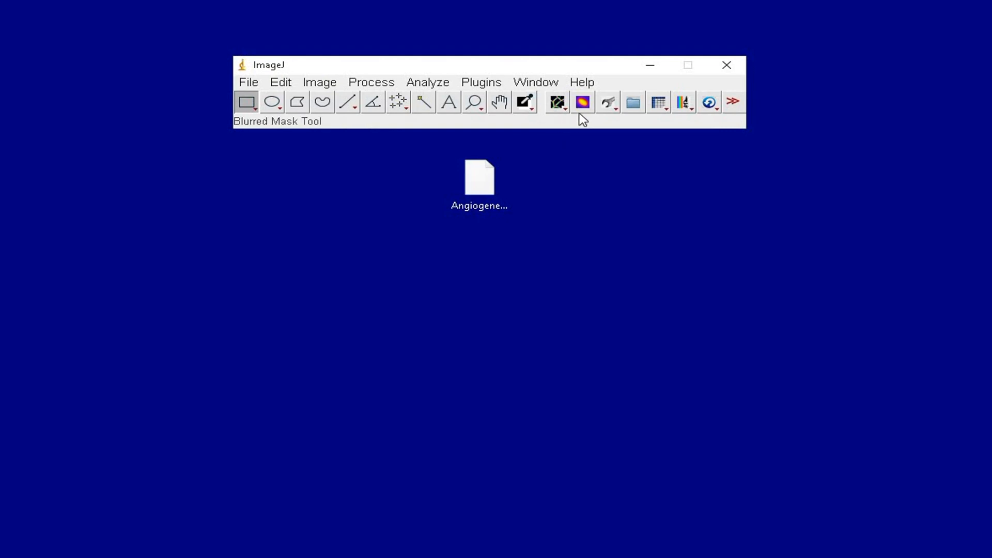
{"action": "left_click", "coordinate": [479, 183]}
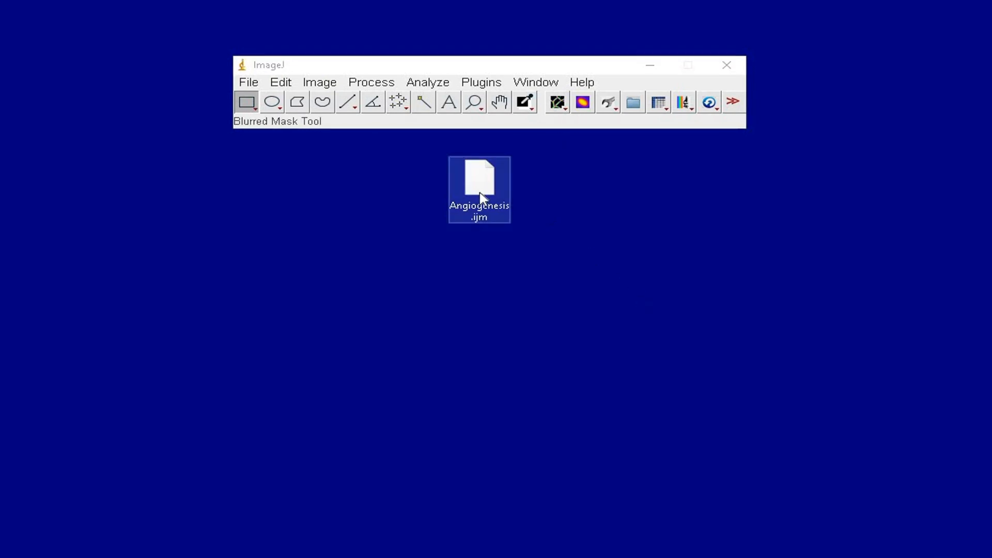
{"action": "right_click", "coordinate": [479, 177]}
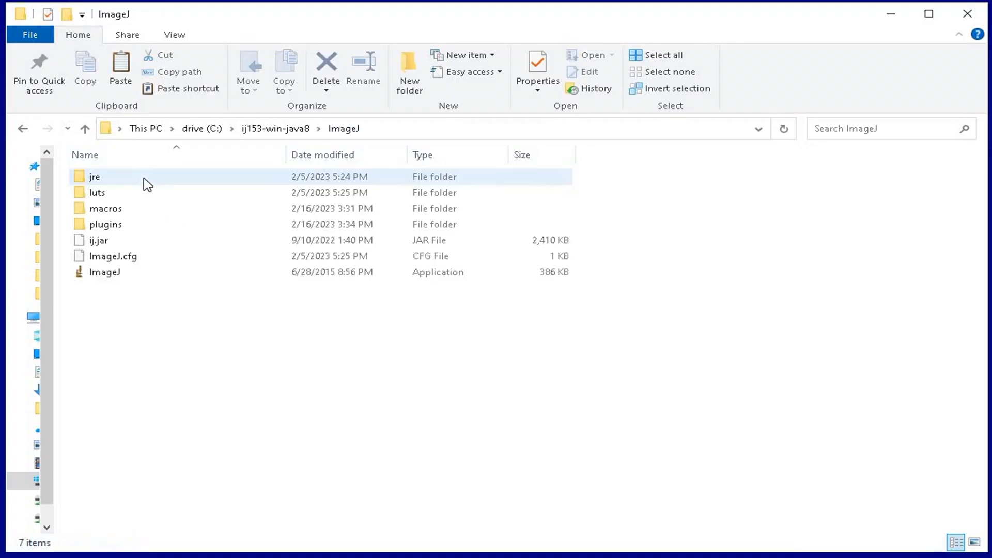
{"action": "mouse_move", "coordinate": [141, 212]}
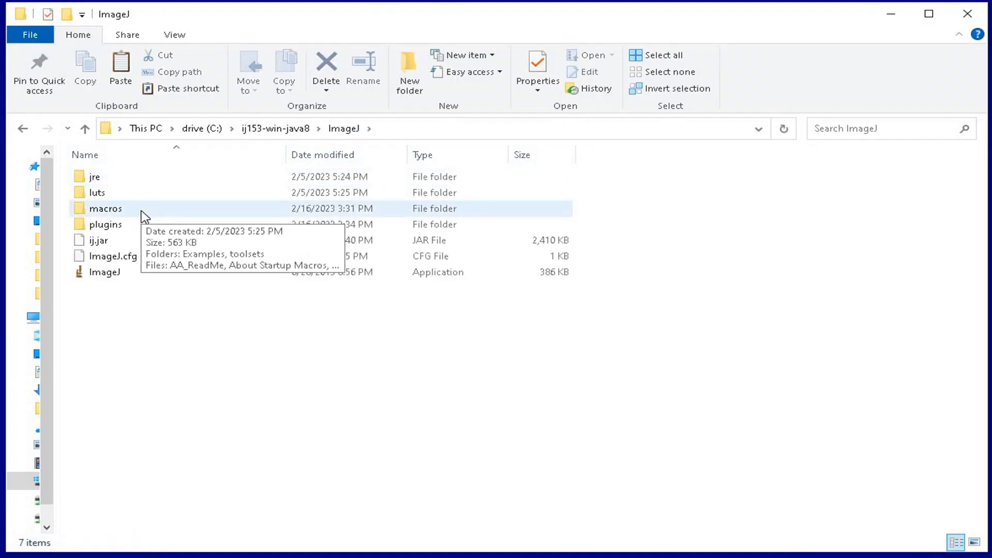